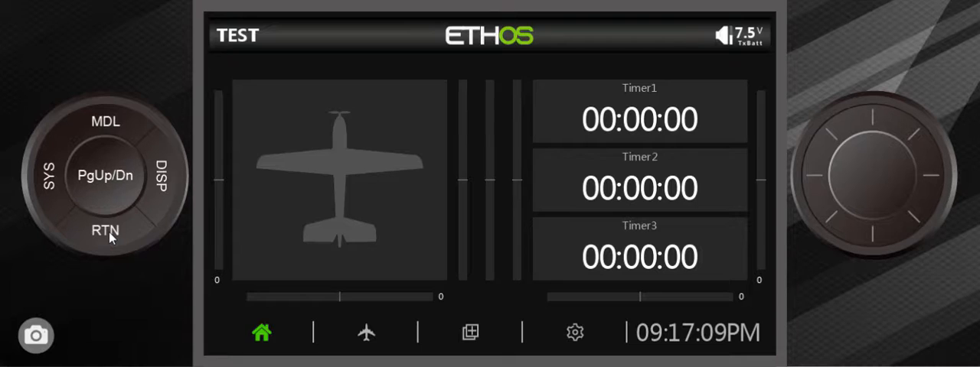
{"action": "mouse_move", "coordinate": [176, 279]}
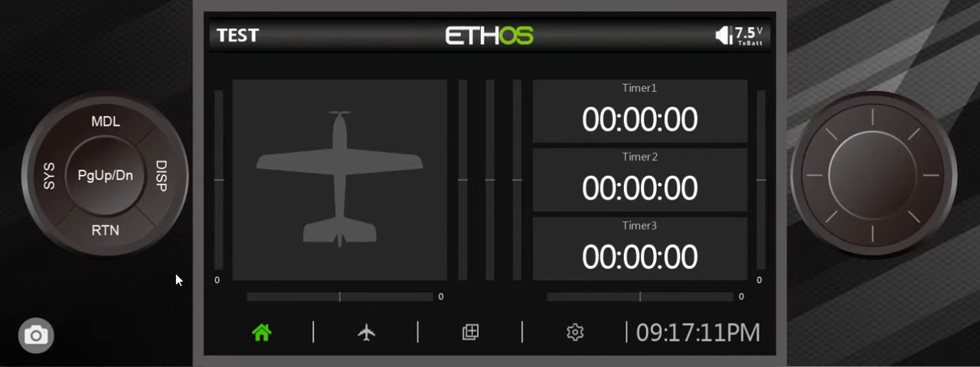
Open logic switch LS1 'THR DOWN' (Throttle below -95%) for editing.
{"action": "left_click", "coordinate": [365, 333]}
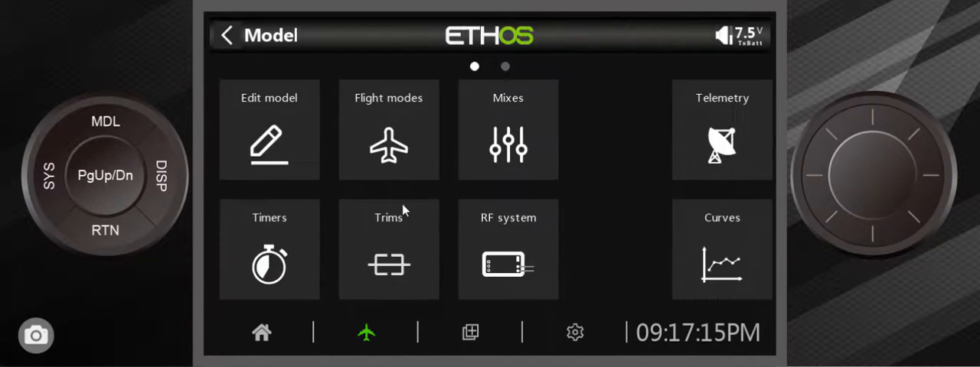
{"action": "scroll", "scroll_direction": "left", "scroll_amount": 3}
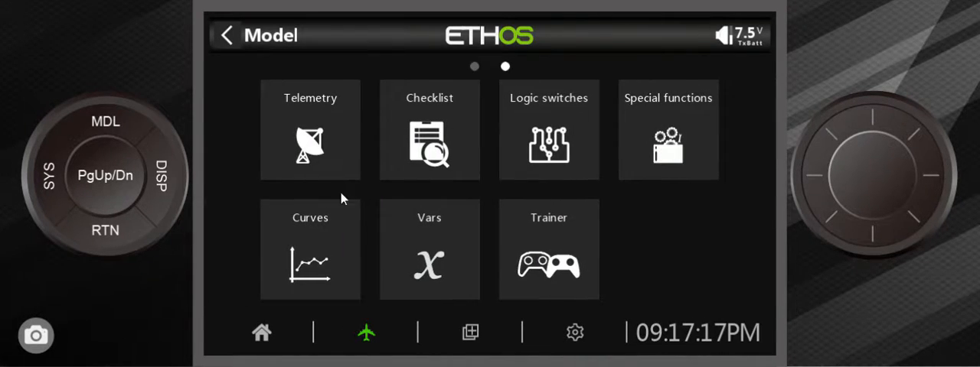
{"action": "left_click", "coordinate": [549, 142]}
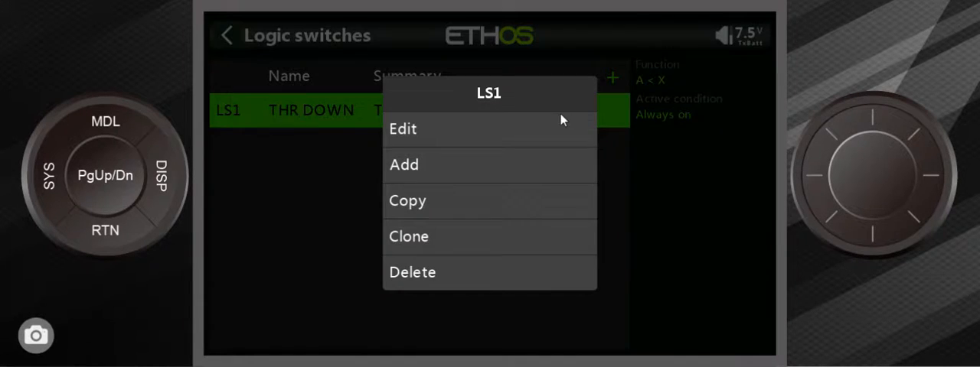
{"action": "left_click", "coordinate": [402, 129]}
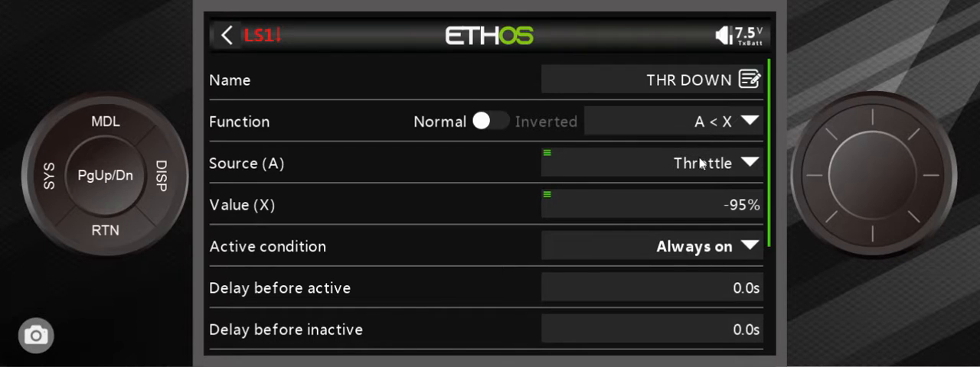
{"action": "mouse_move", "coordinate": [295, 184]}
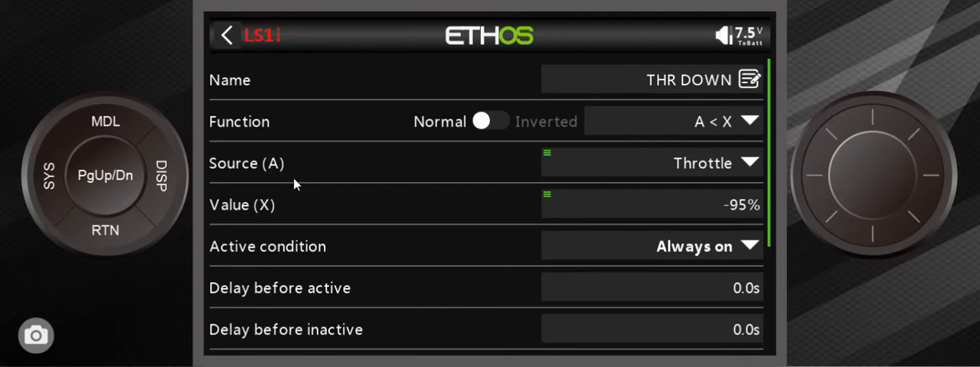
{"action": "mouse_move", "coordinate": [689, 197]}
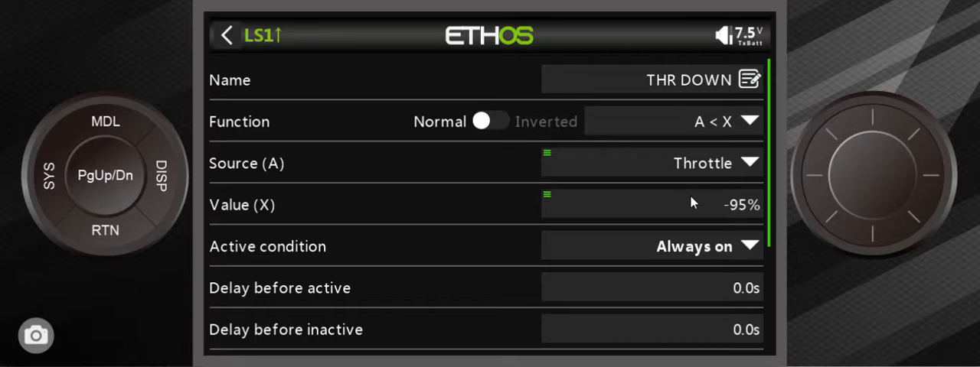
{"action": "mouse_move", "coordinate": [318, 74]}
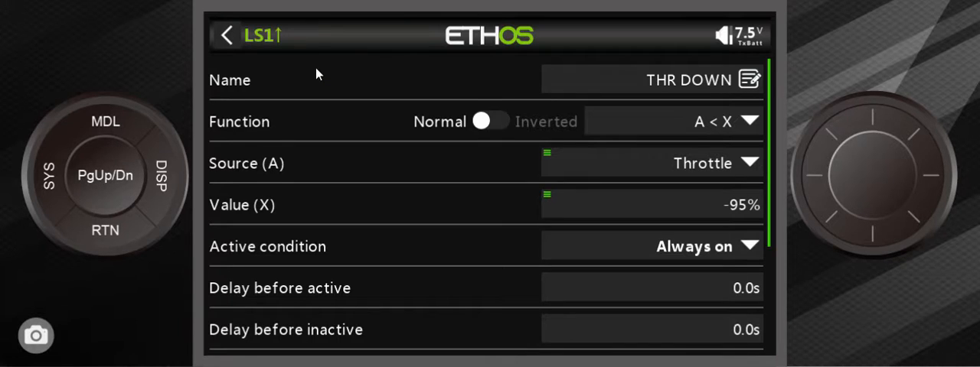
{"action": "mouse_move", "coordinate": [107, 259]}
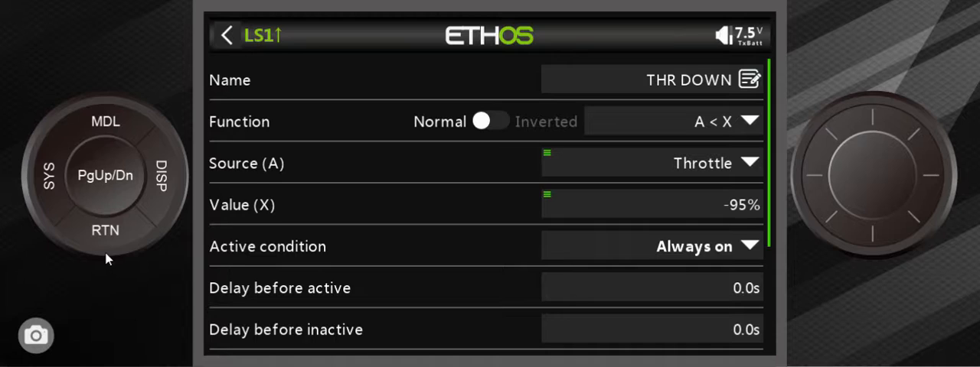
{"action": "mouse_move", "coordinate": [107, 245]}
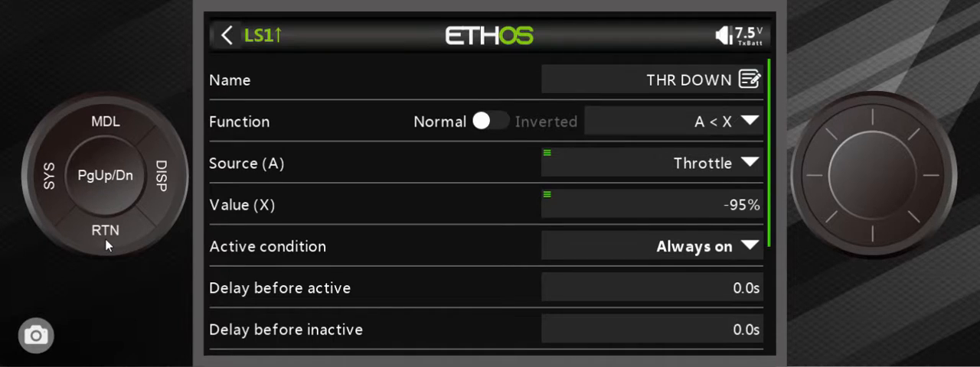
Return to the Model menu and show the Mixes list with channels 1–4.
{"action": "left_click", "coordinate": [225, 36]}
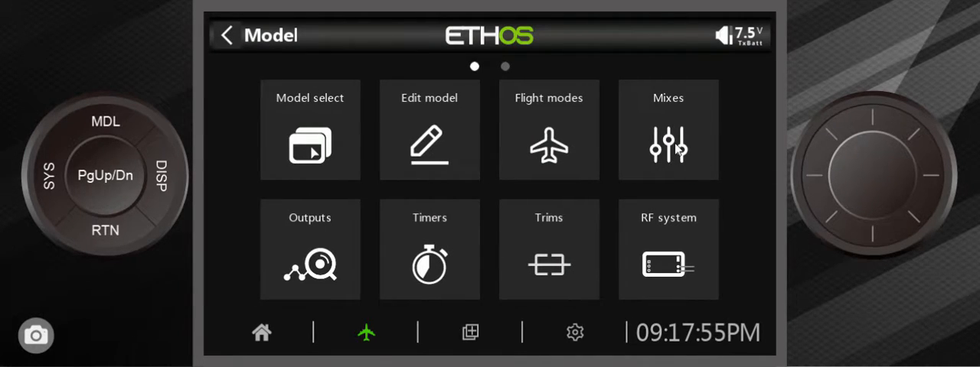
{"action": "left_click", "coordinate": [667, 131]}
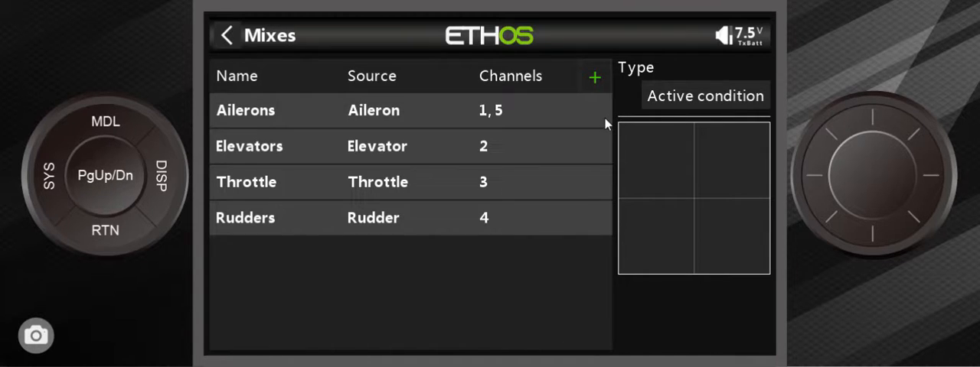
{"action": "mouse_move", "coordinate": [597, 87]}
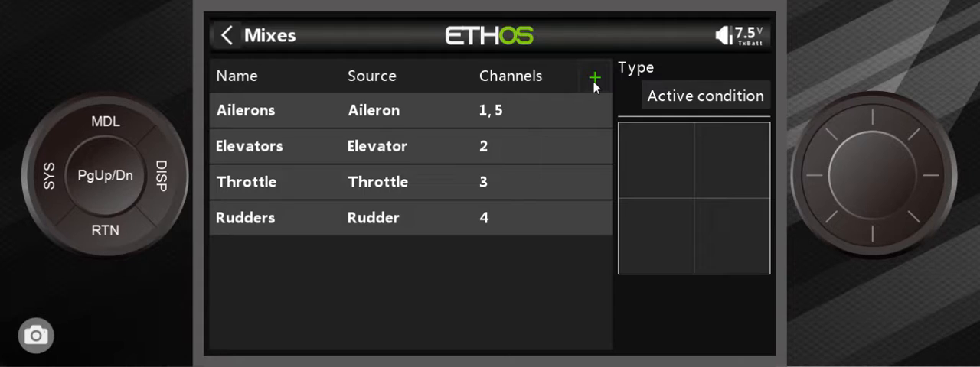
Add a free mix and type its name 'Rev Thrt SW', fixing mistyped letters.
{"action": "left_click", "coordinate": [595, 79]}
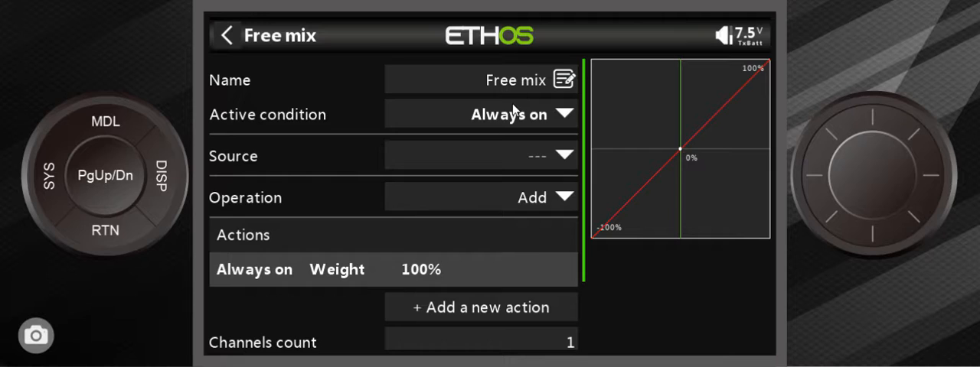
{"action": "left_click", "coordinate": [505, 80]}
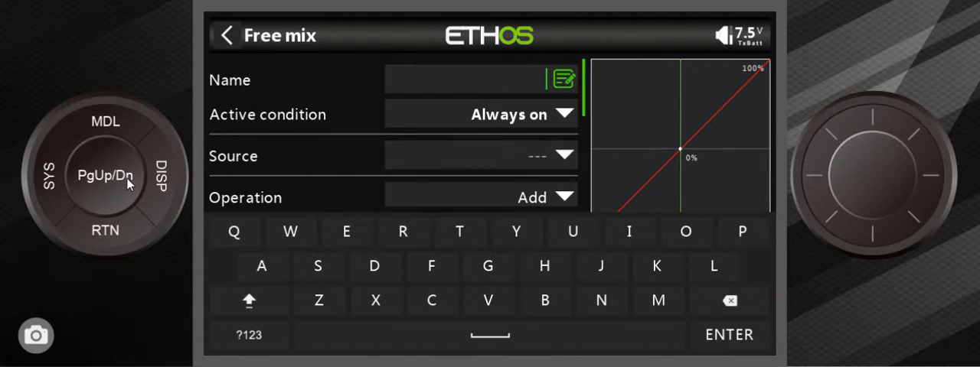
{"action": "mouse_move", "coordinate": [417, 259]}
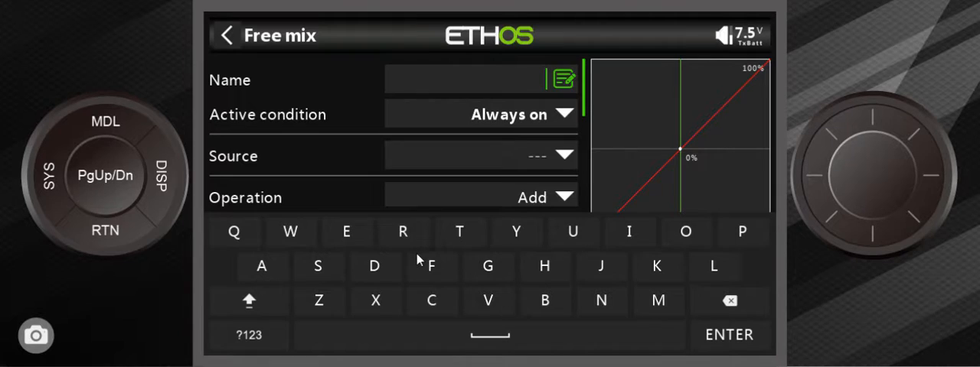
{"action": "mouse_move", "coordinate": [404, 241]}
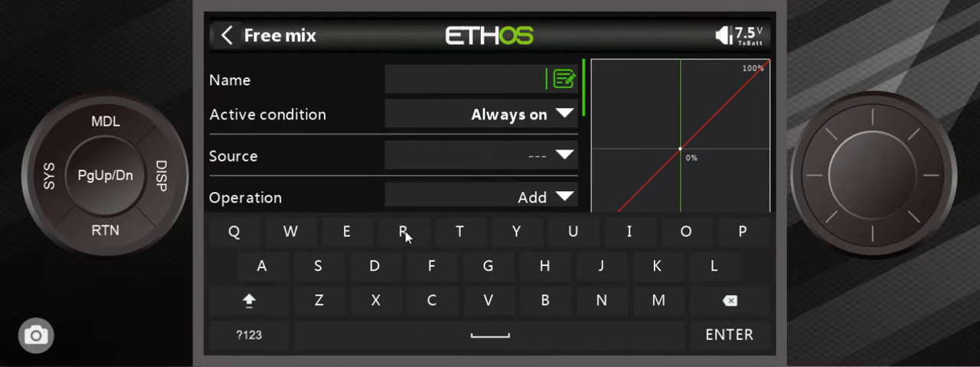
{"action": "left_click", "coordinate": [402, 231]}
{"action": "type", "text": "Rev T"}
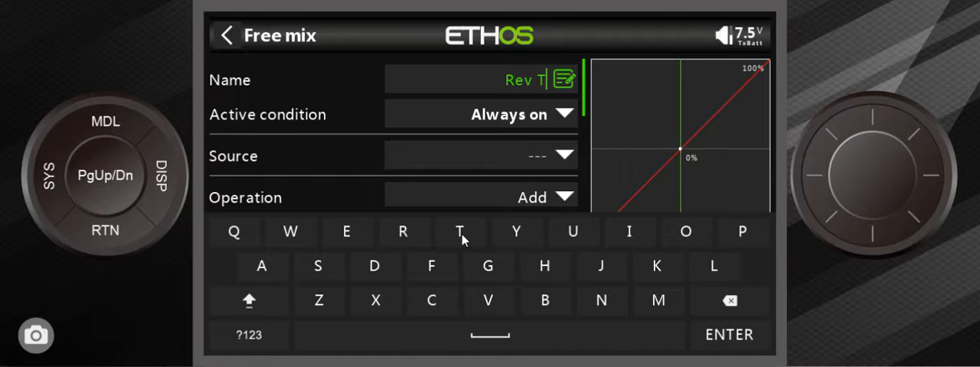
{"action": "mouse_move", "coordinate": [528, 266]}
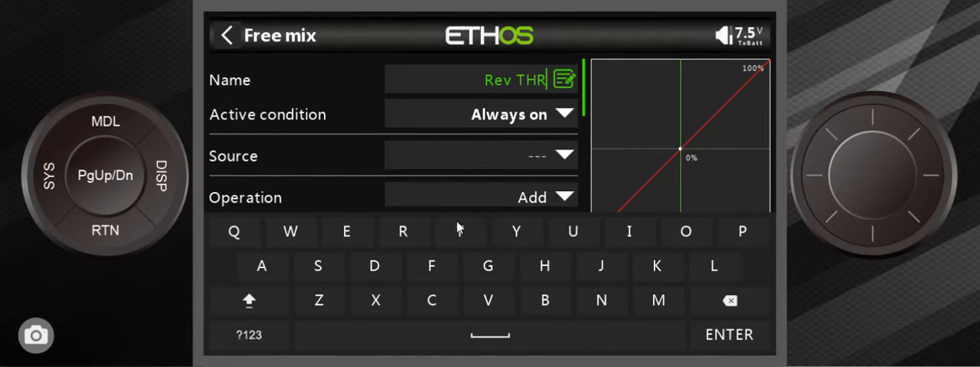
{"action": "left_click", "coordinate": [728, 300]}
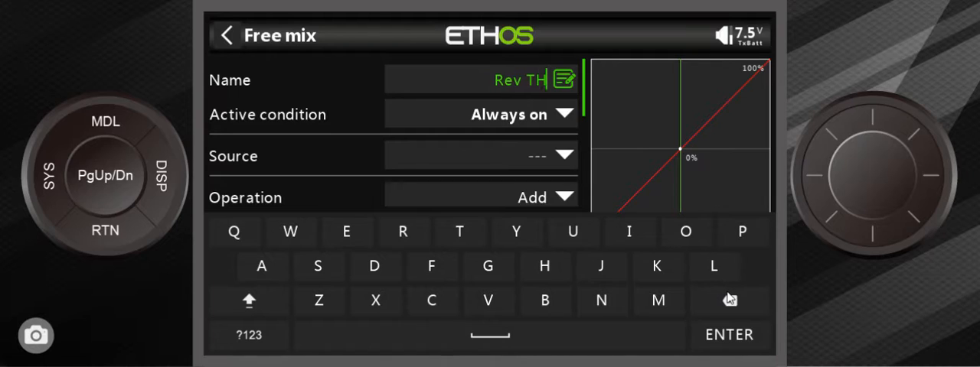
{"action": "left_click", "coordinate": [728, 300]}
{"action": "type", "text": "hrt S"}
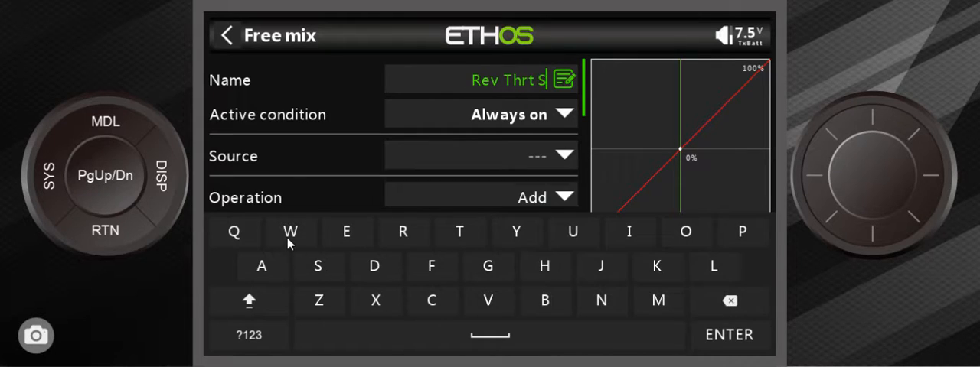
{"action": "type", "text": "W"}
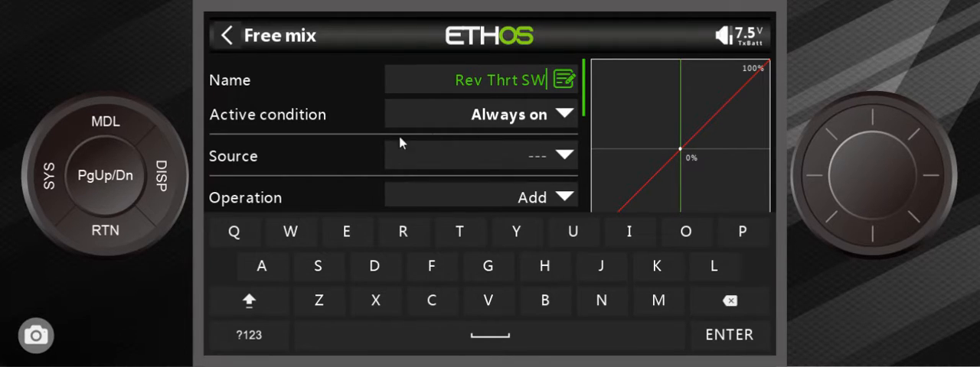
Confirm the 'Rev Thrt SW' name and pick switch SD as the source.
{"action": "left_click", "coordinate": [509, 114]}
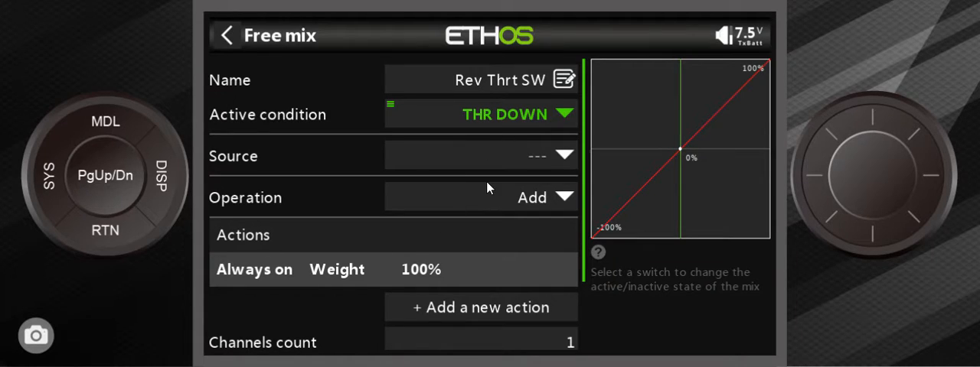
{"action": "mouse_move", "coordinate": [555, 165]}
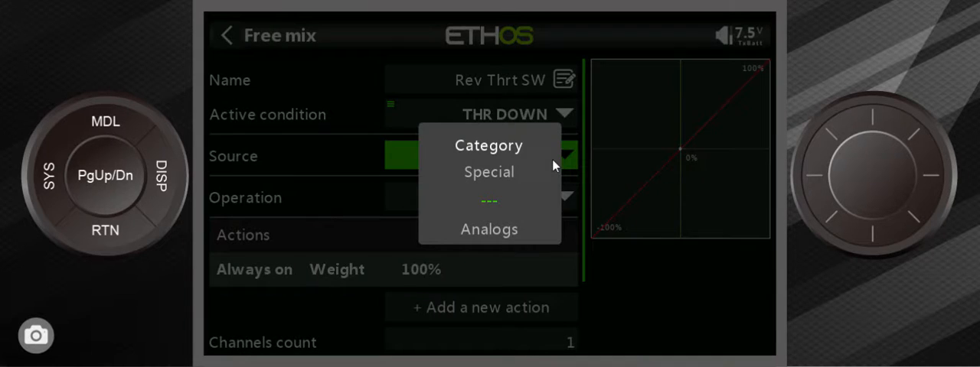
{"action": "mouse_move", "coordinate": [547, 160]}
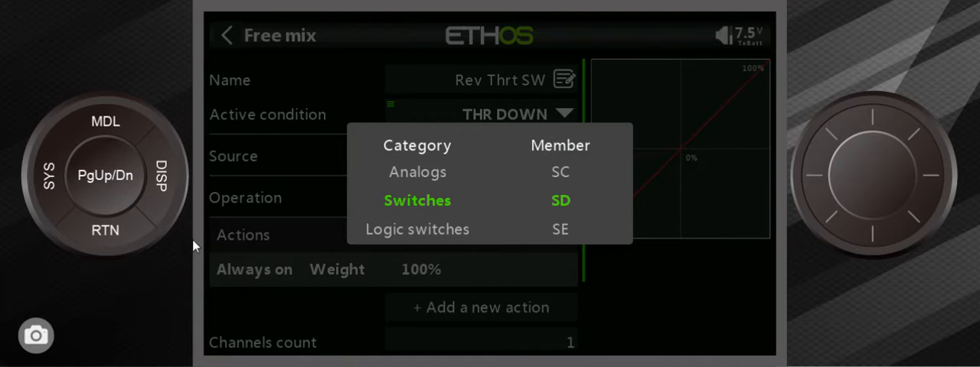
{"action": "left_click", "coordinate": [560, 200]}
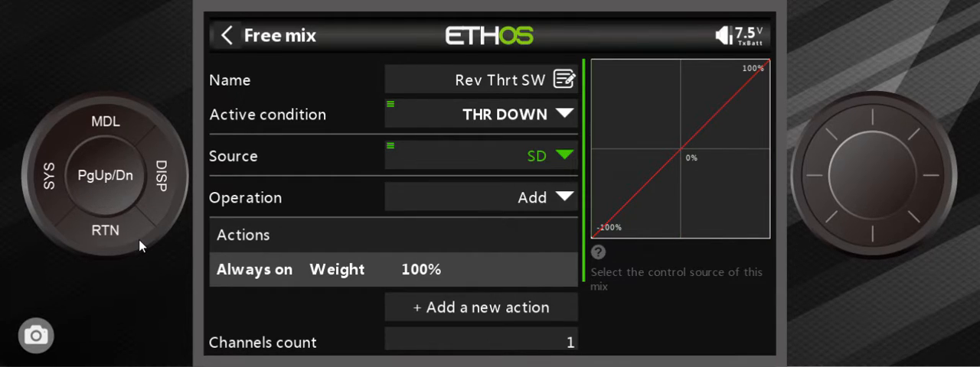
{"action": "mouse_move", "coordinate": [711, 134]}
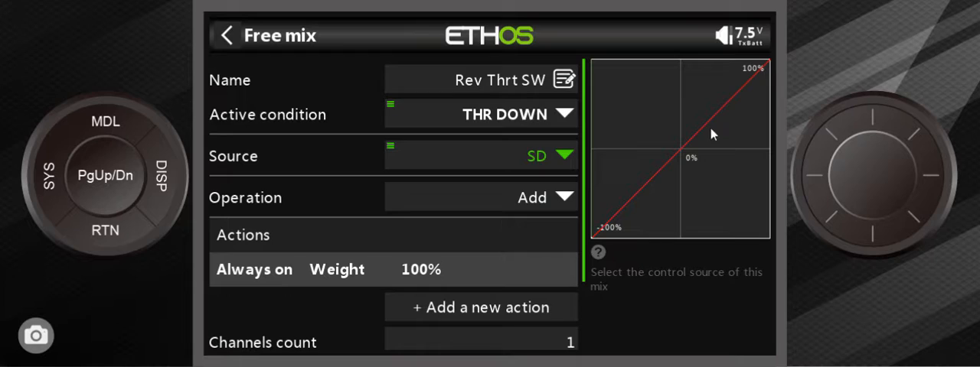
{"action": "mouse_move", "coordinate": [631, 226]}
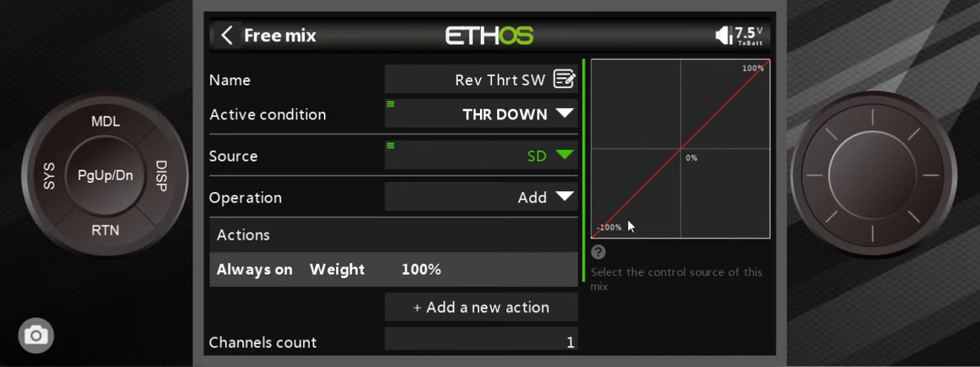
{"action": "mouse_move", "coordinate": [598, 240]}
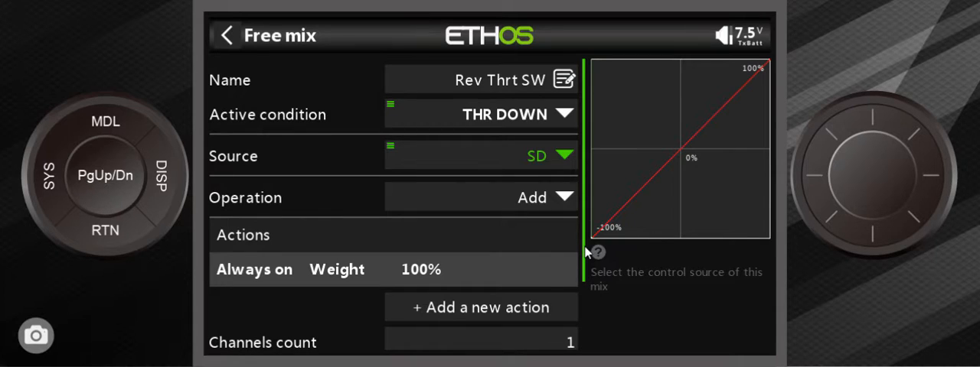
{"action": "mouse_move", "coordinate": [513, 268]}
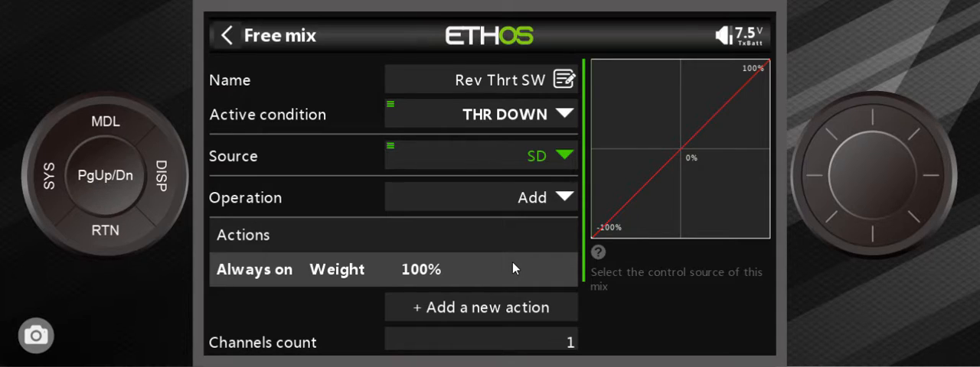
{"action": "mouse_move", "coordinate": [641, 209]}
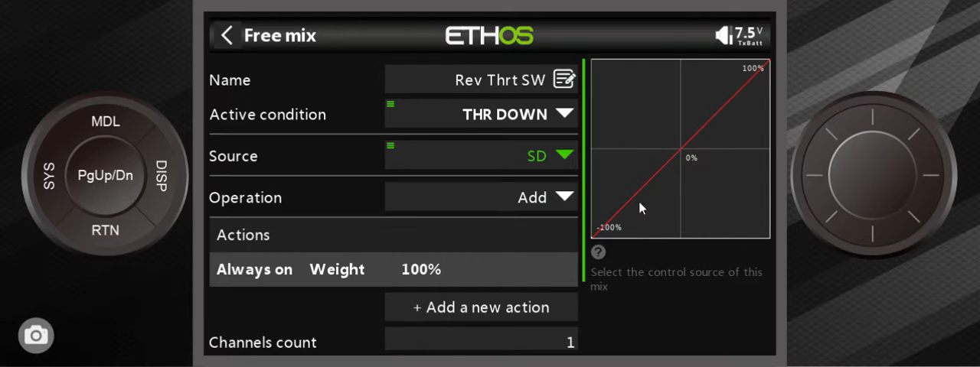
{"action": "mouse_move", "coordinate": [549, 270]}
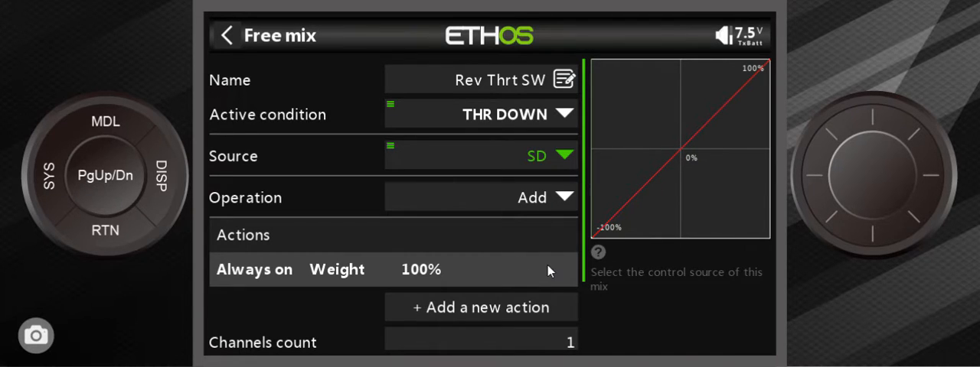
Set the Rev Thrt SW mix output channel to CH7.
{"action": "scroll", "scroll_direction": "down", "scroll_amount": 3}
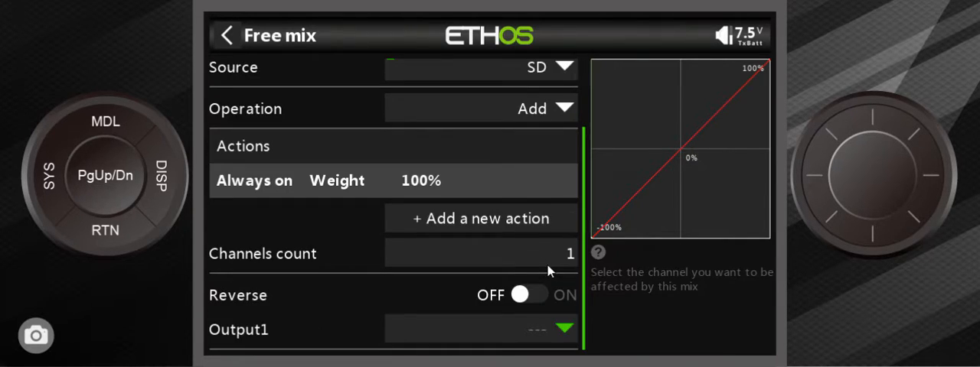
{"action": "left_click", "coordinate": [480, 329]}
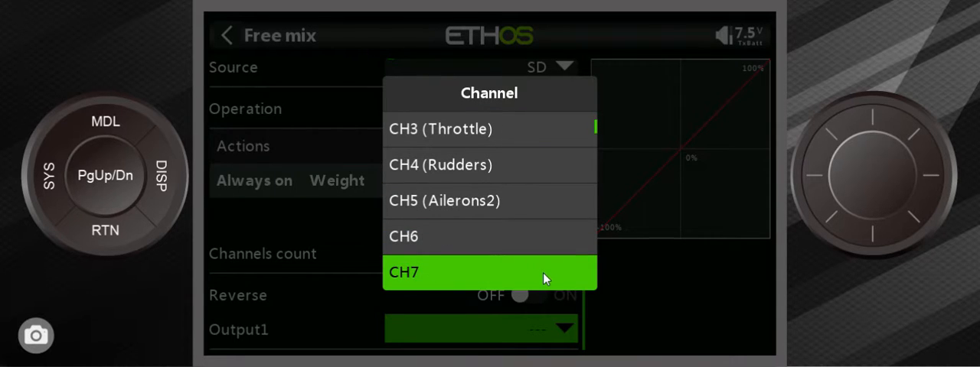
{"action": "left_click", "coordinate": [489, 272]}
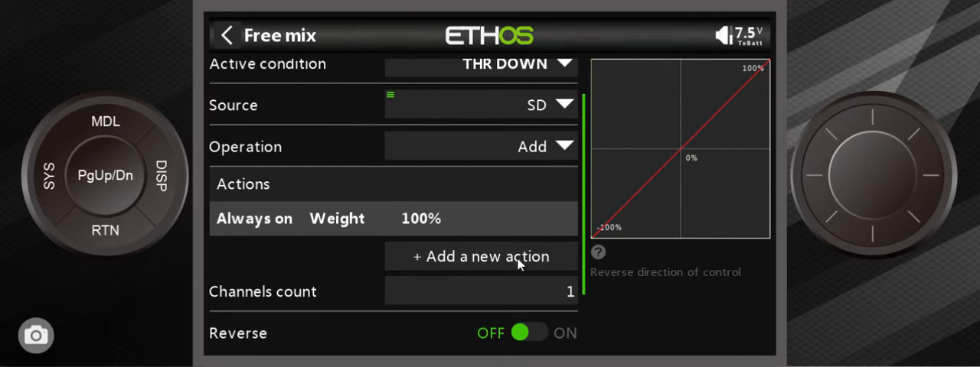
{"action": "mouse_move", "coordinate": [499, 269]}
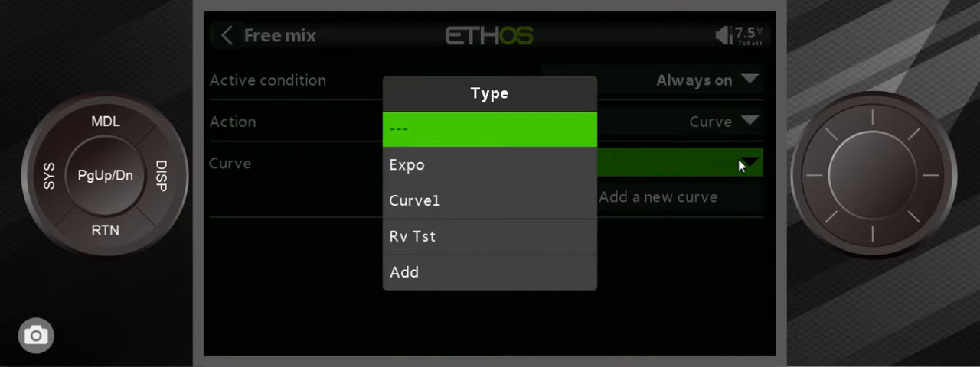
{"action": "mouse_move", "coordinate": [459, 243]}
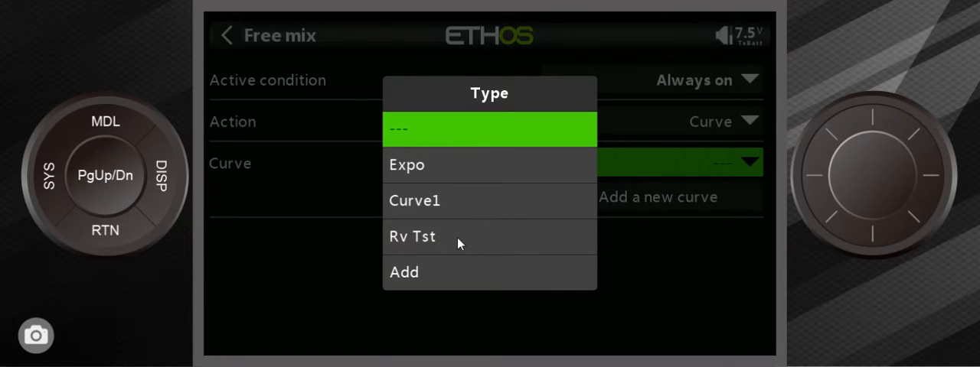
Apply curve Rv Tst to the action and open it to inspect its points.
{"action": "left_click", "coordinate": [413, 236]}
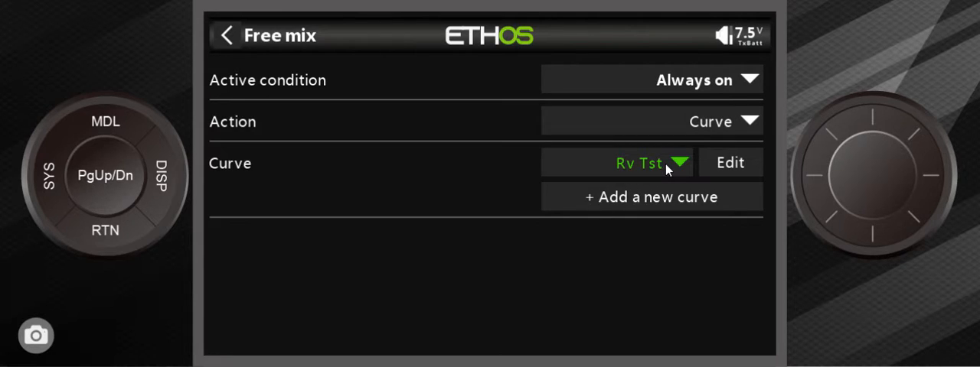
{"action": "mouse_move", "coordinate": [726, 160]}
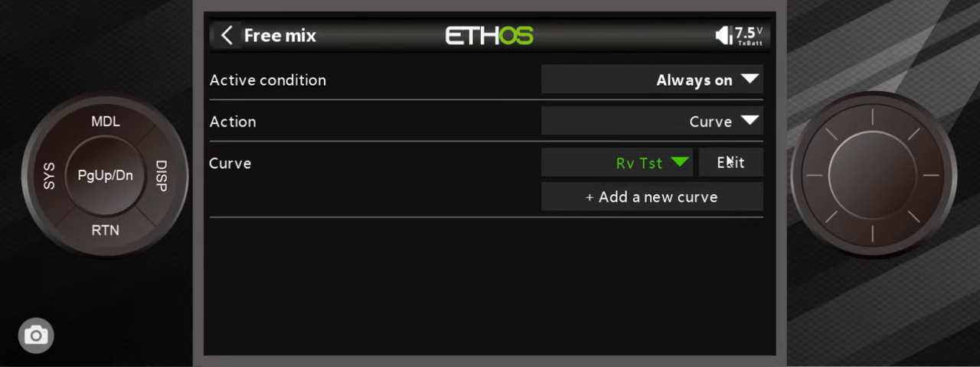
{"action": "left_click", "coordinate": [729, 163]}
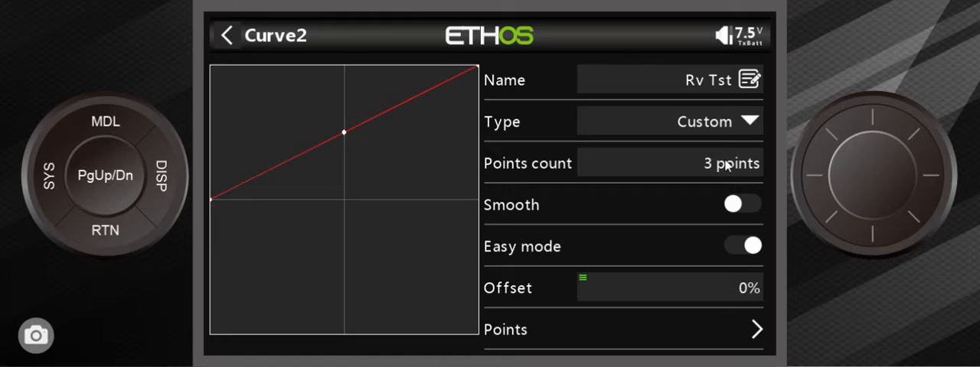
{"action": "mouse_move", "coordinate": [700, 214]}
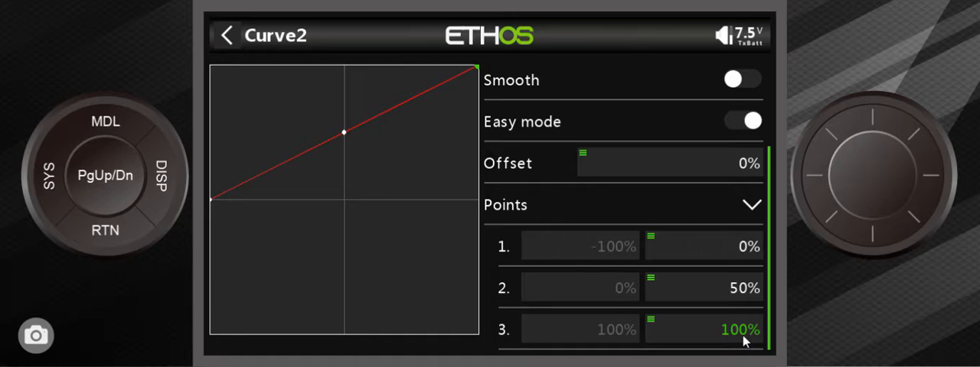
{"action": "mouse_move", "coordinate": [105, 230]}
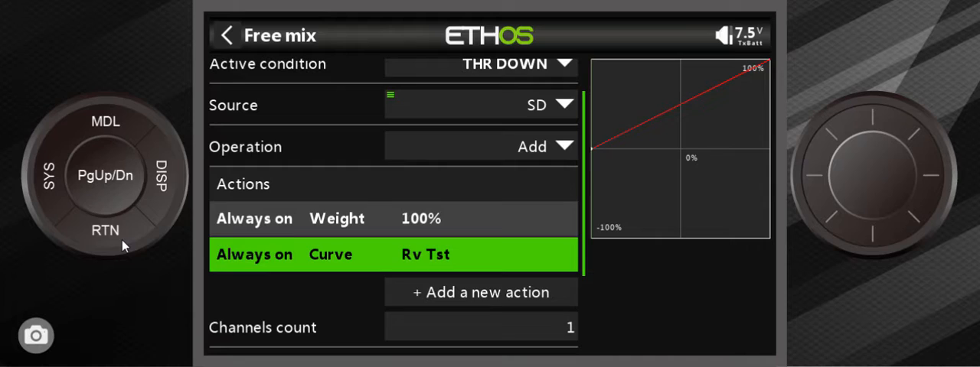
Back out through the Mixes list to view CH7 Rev Thrt SW on Outputs.
{"action": "left_click", "coordinate": [226, 35]}
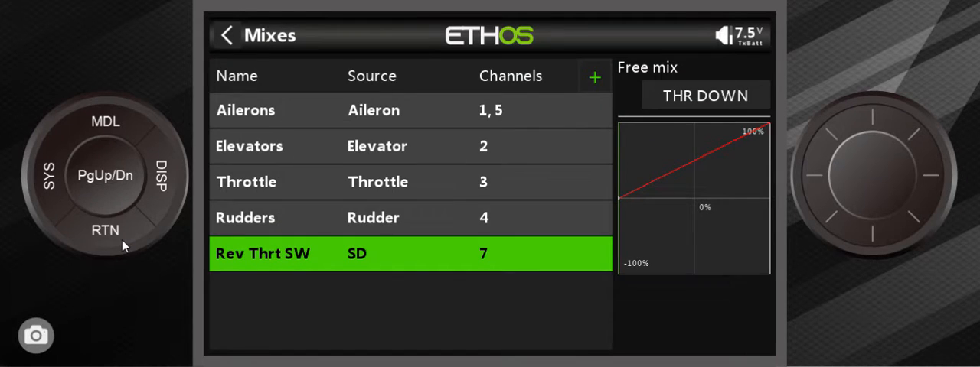
{"action": "left_click", "coordinate": [227, 35]}
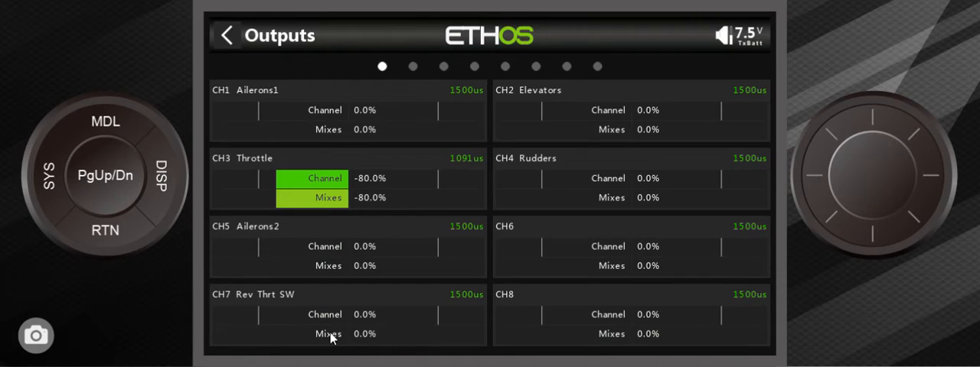
{"action": "mouse_move", "coordinate": [349, 195]}
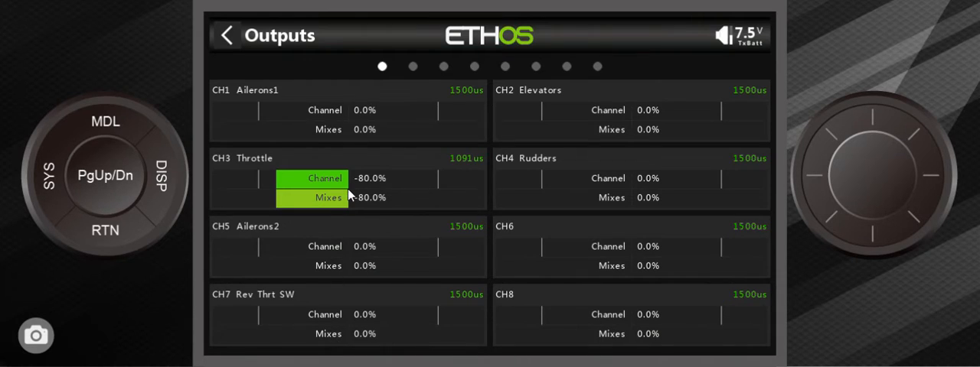